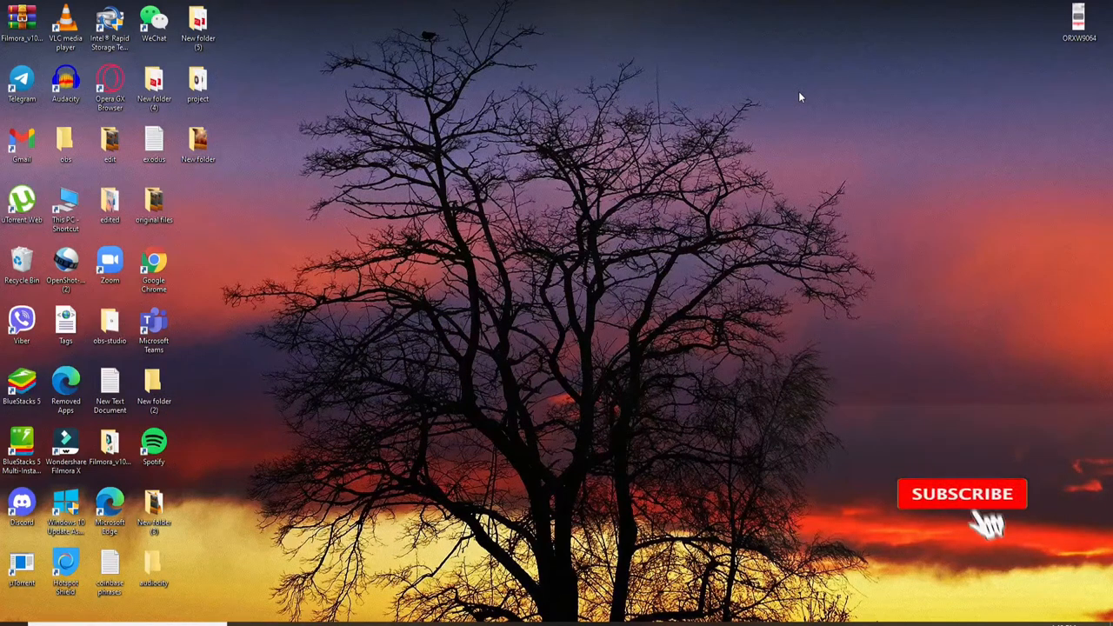
- Reach NatWest's Online Banking log-in step 1 page from the homepage via Log in
{"action": "left_click", "coordinate": [962, 494]}
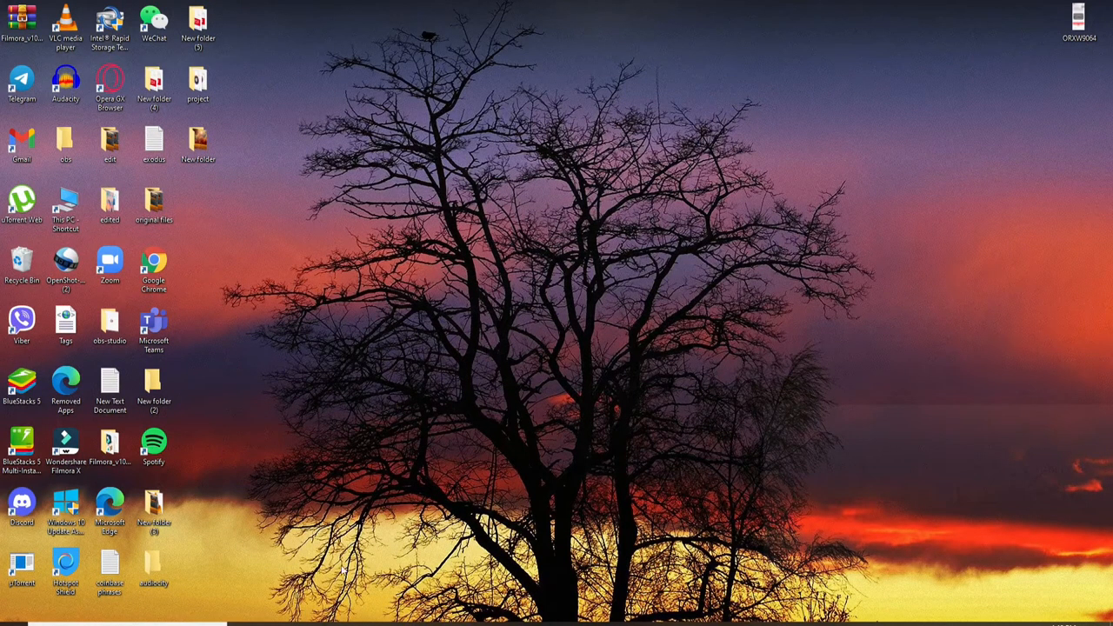
{"action": "type", "text": "www.youtube.com"}
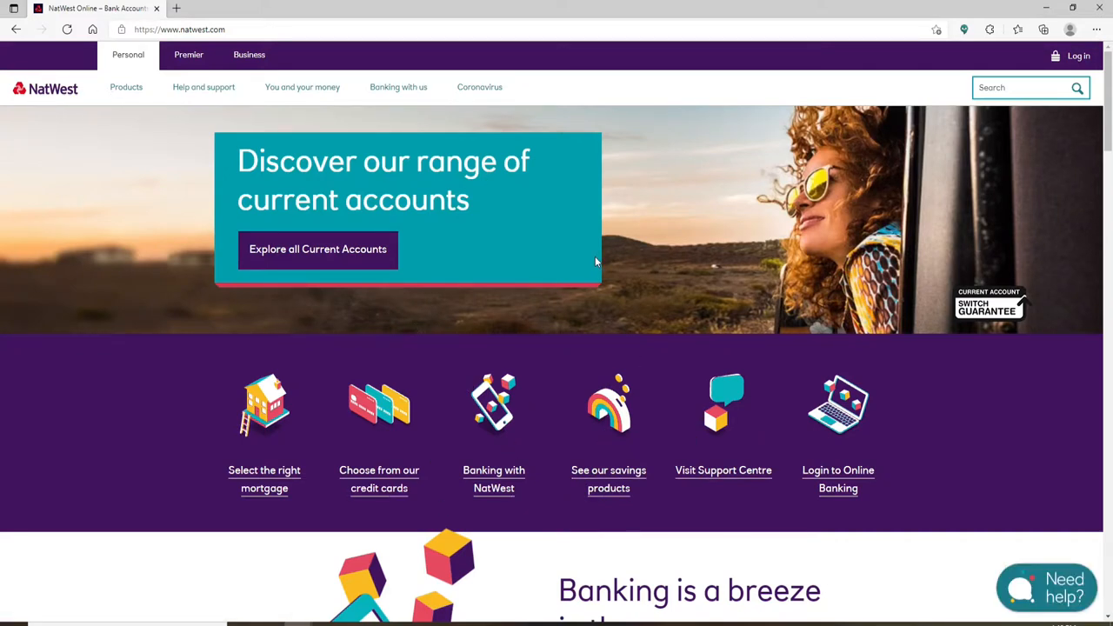
{"action": "mouse_move", "coordinate": [1079, 55]}
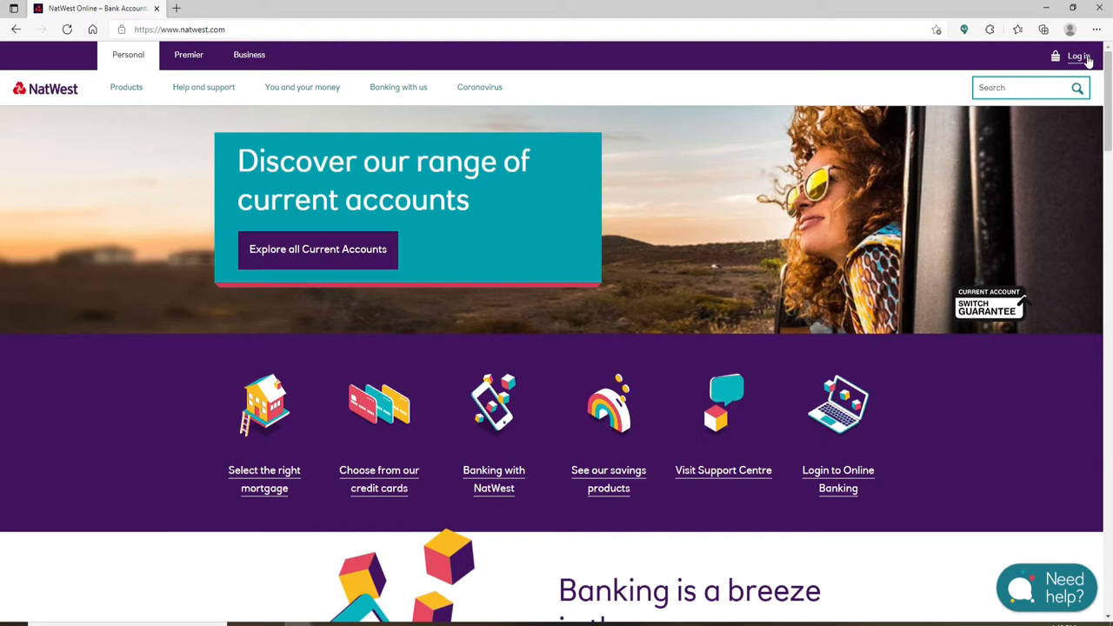
{"action": "left_click", "coordinate": [1077, 56]}
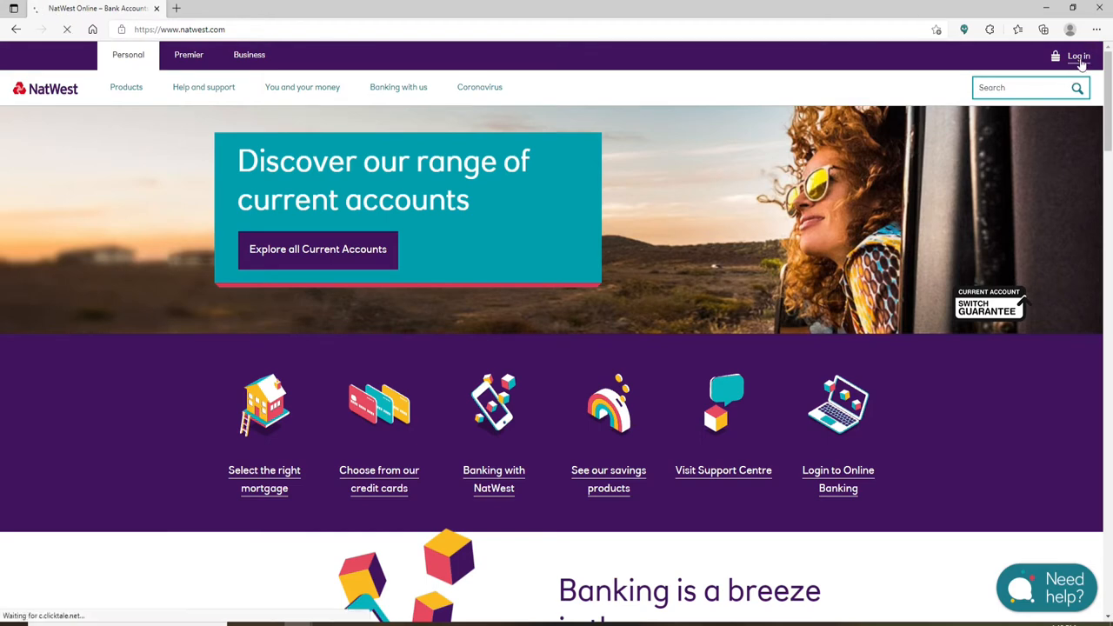
{"action": "left_click", "coordinate": [1075, 56]}
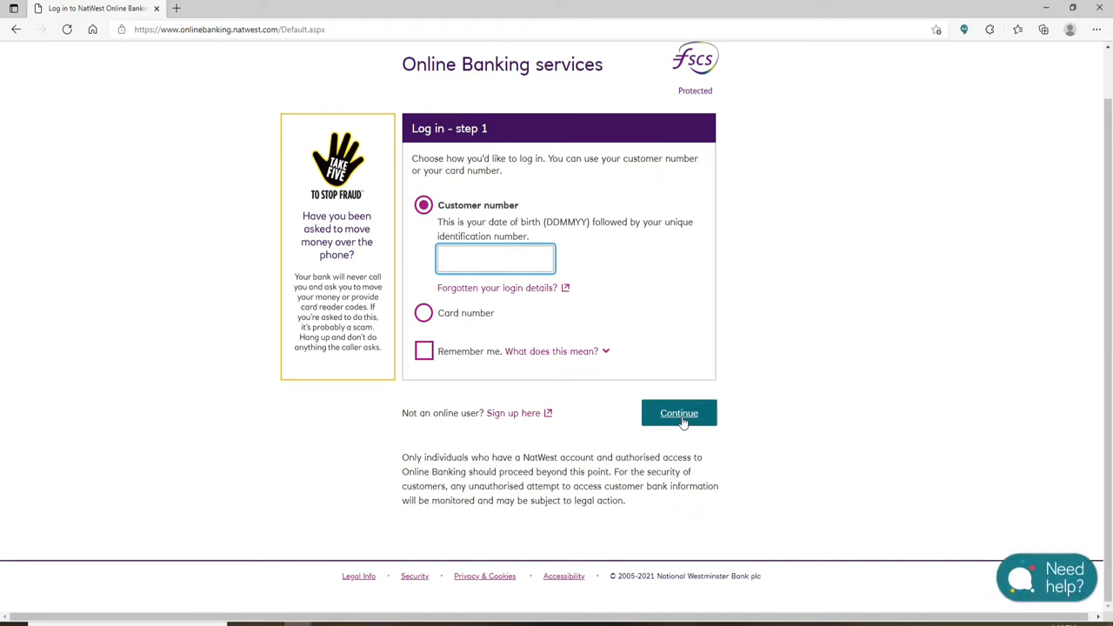
{"action": "mouse_move", "coordinate": [553, 358]}
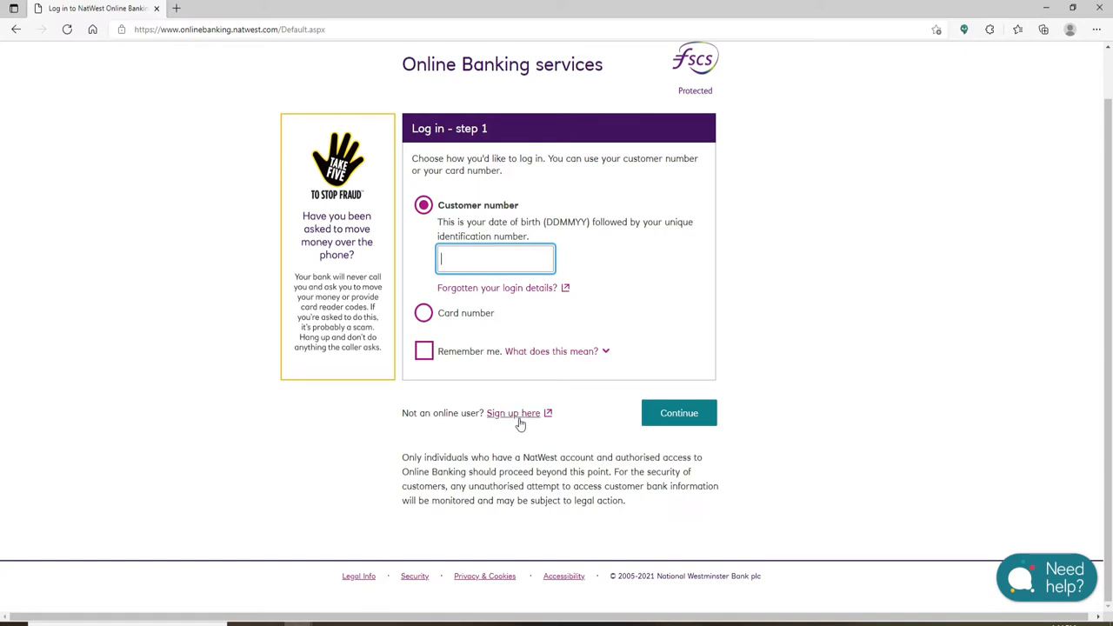
- Start registration via the 'Sign up here' link for those not yet online users
{"action": "left_click", "coordinate": [514, 414]}
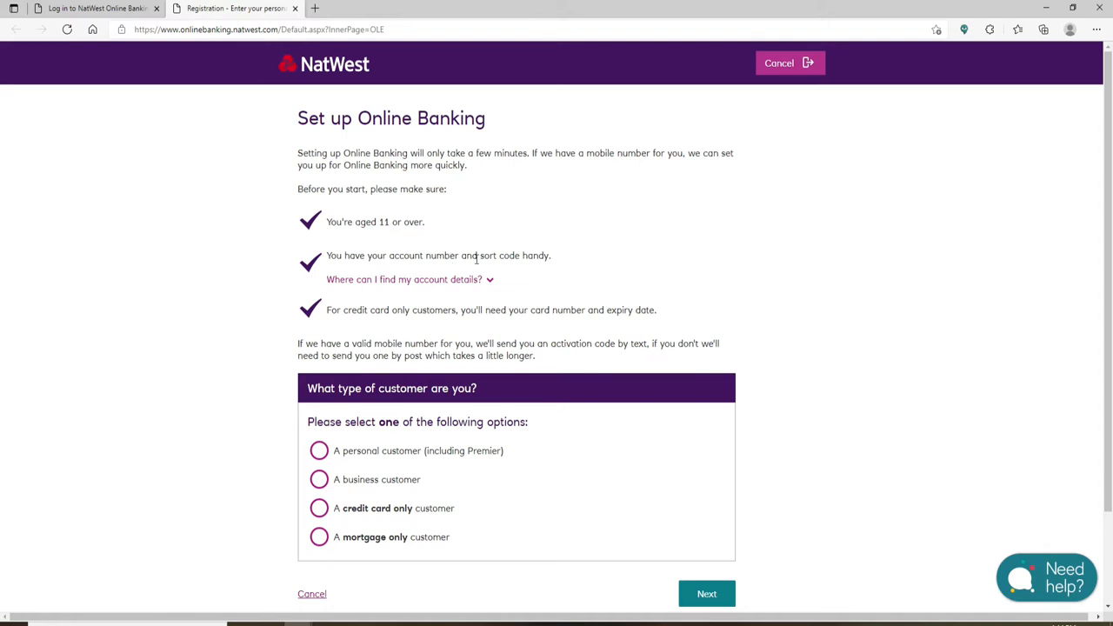
- Expand the 'Where can I find my account details?' help text on the set-up page
{"action": "scroll", "scroll_direction": "down", "scroll_amount": 3}
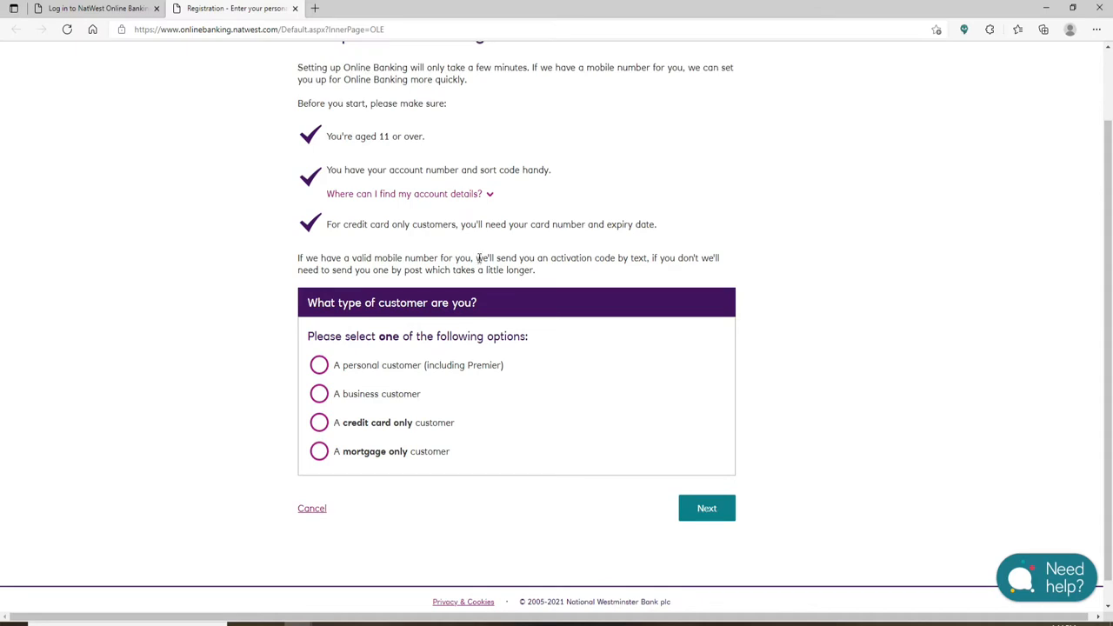
{"action": "left_click", "coordinate": [407, 193]}
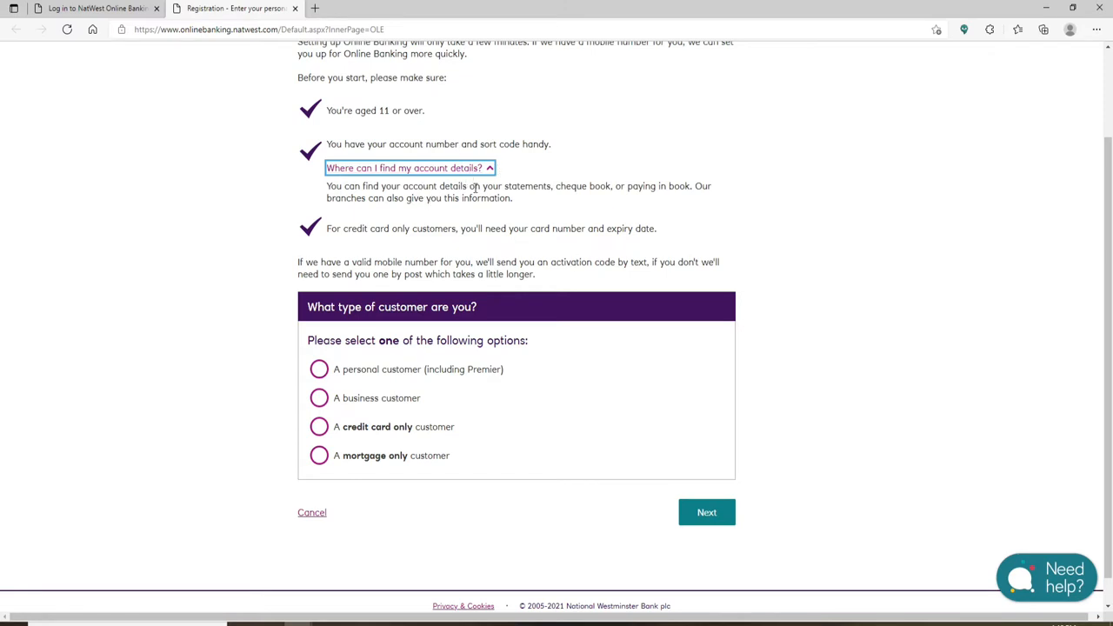
{"action": "mouse_move", "coordinate": [525, 202]}
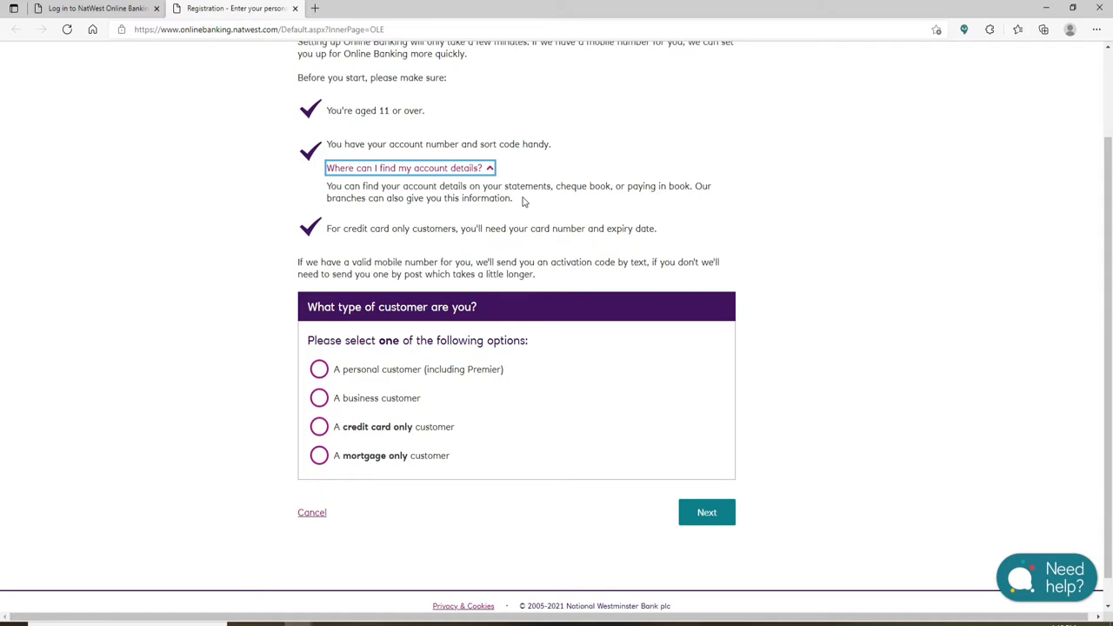
{"action": "scroll", "scroll_direction": "down", "scroll_amount": 3}
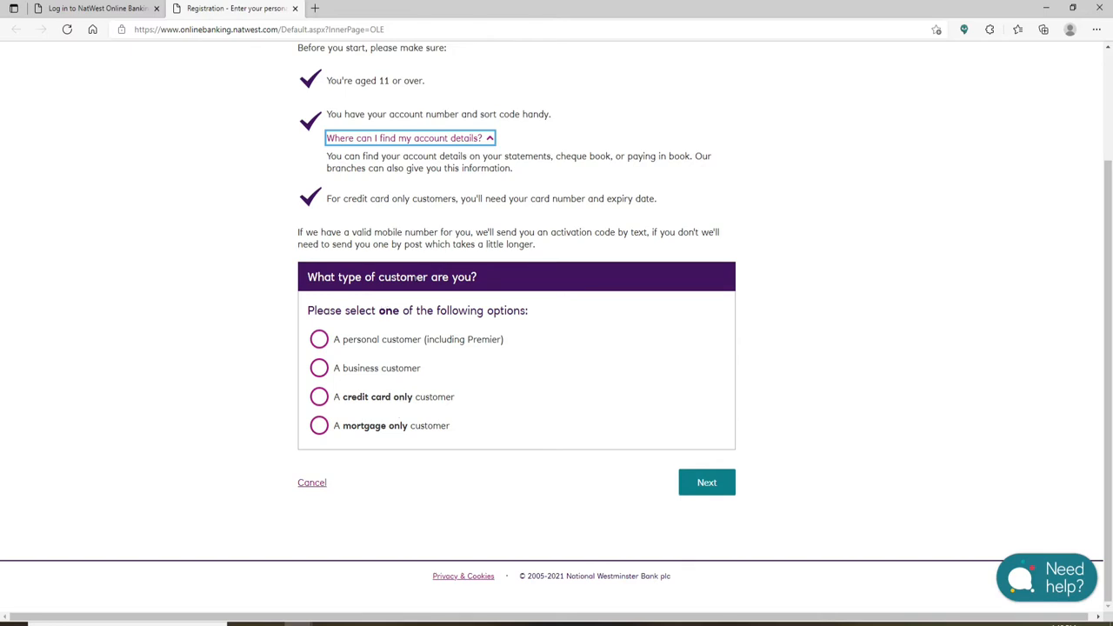
{"action": "mouse_move", "coordinate": [351, 351]}
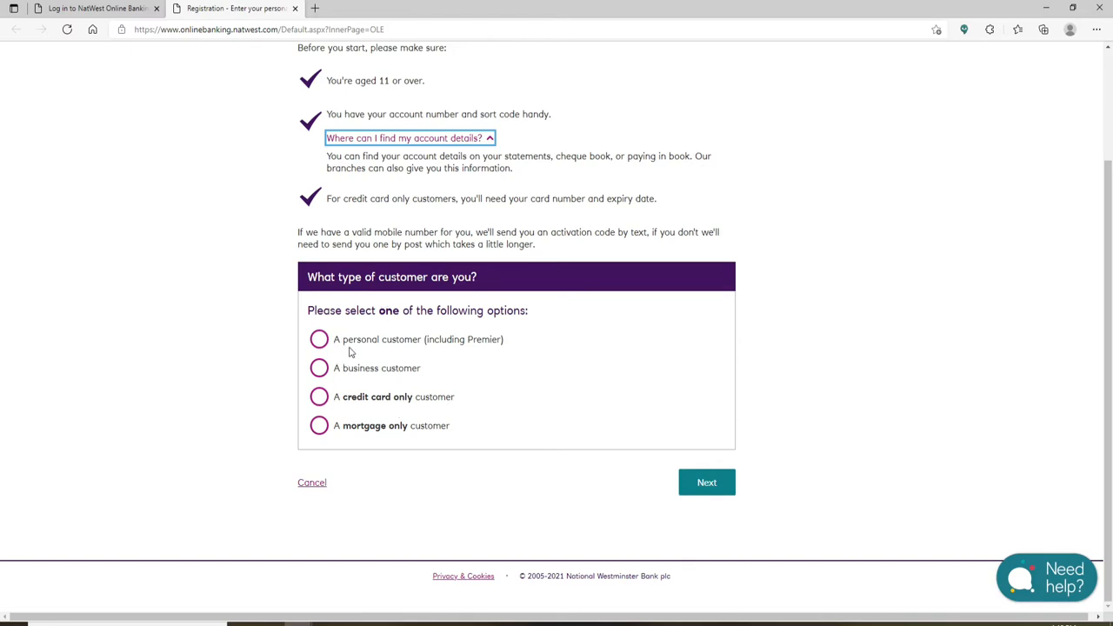
{"action": "left_click", "coordinate": [320, 339]}
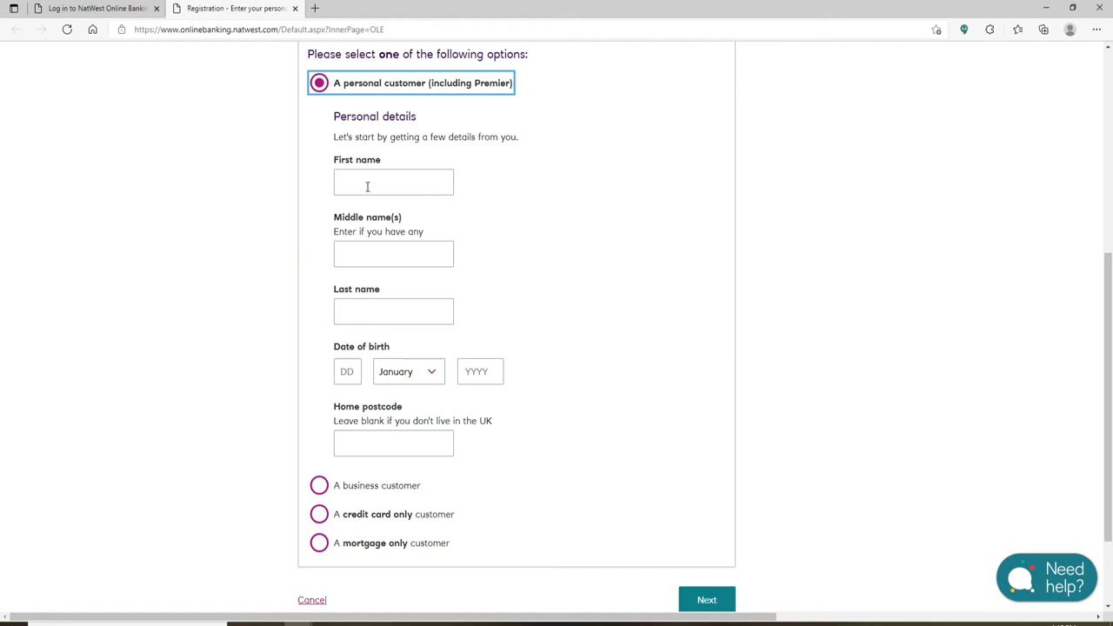
{"action": "mouse_move", "coordinate": [376, 188]}
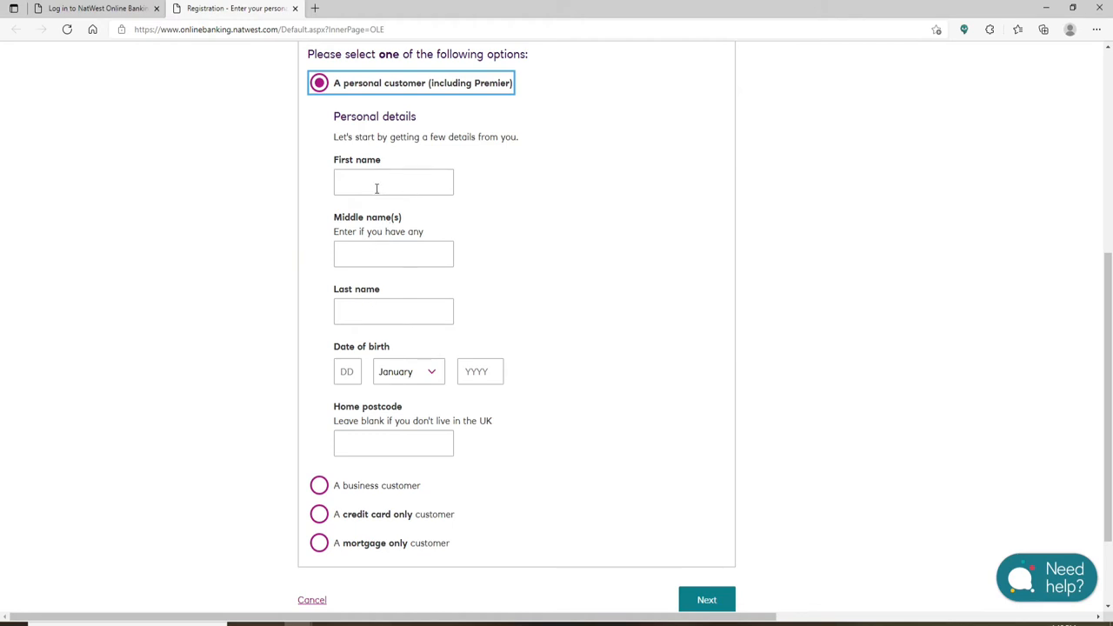
{"action": "type", "text": "rupa"}
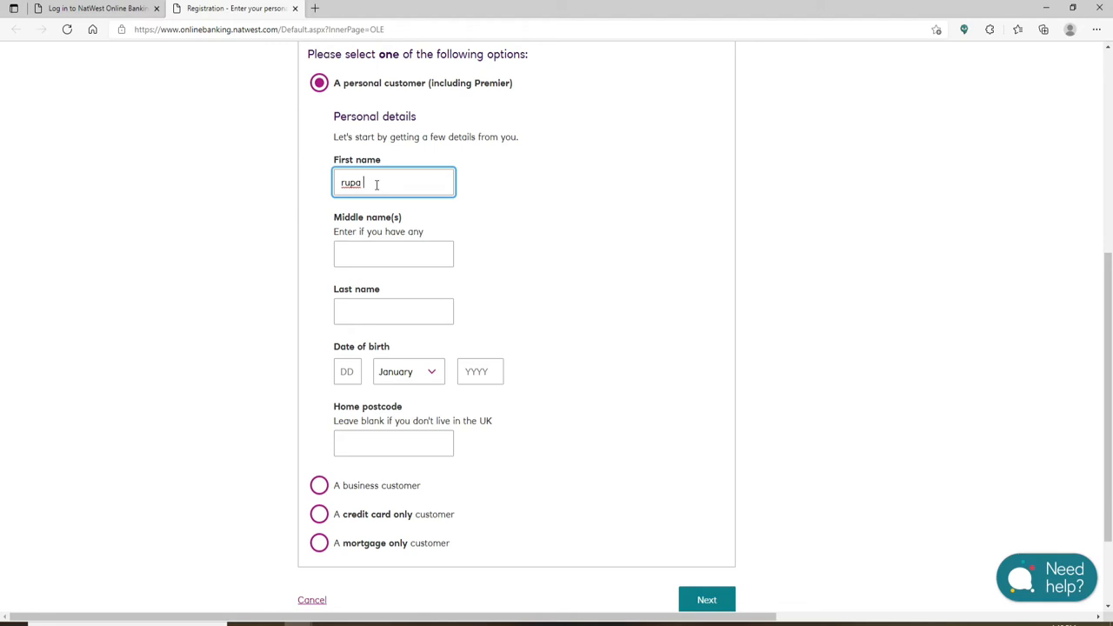
{"action": "left_click", "coordinate": [393, 254]}
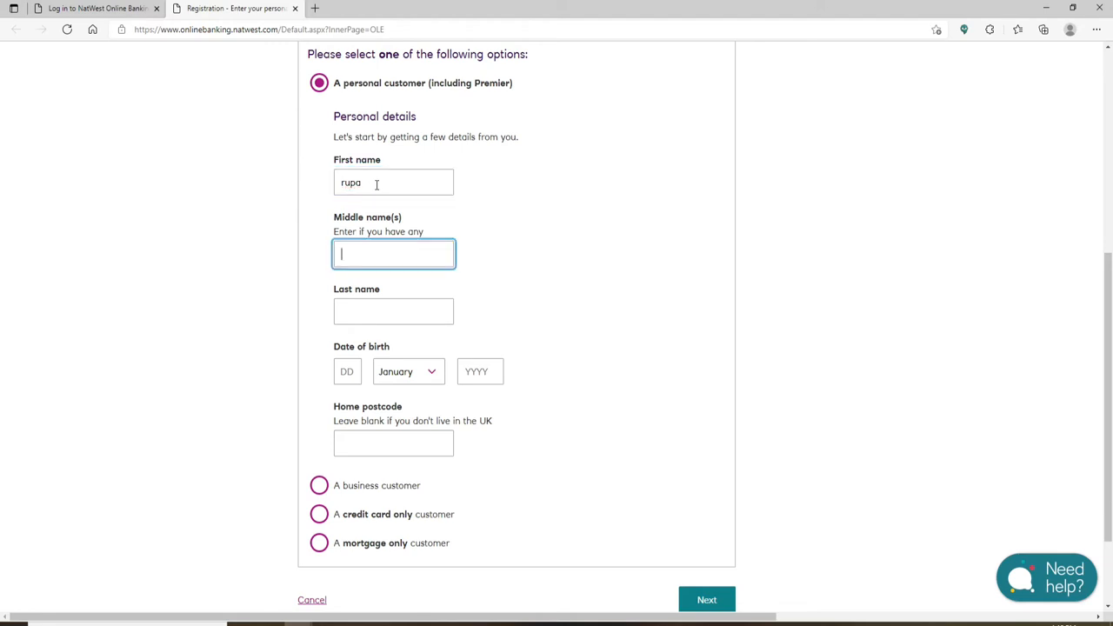
{"action": "left_click", "coordinate": [393, 311]}
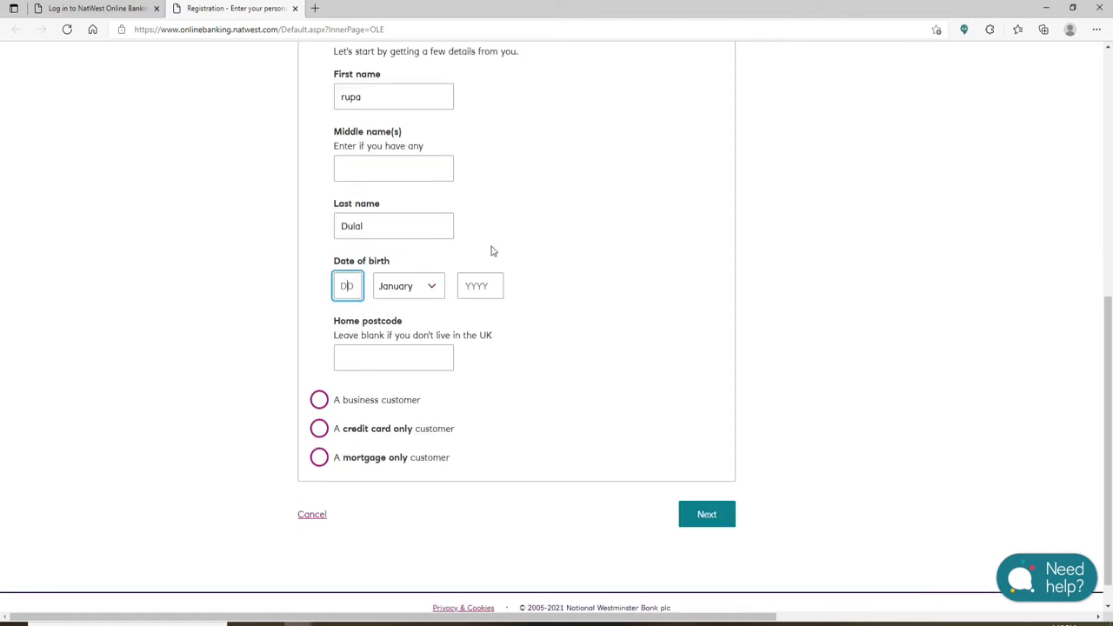
{"action": "type", "text": "15"}
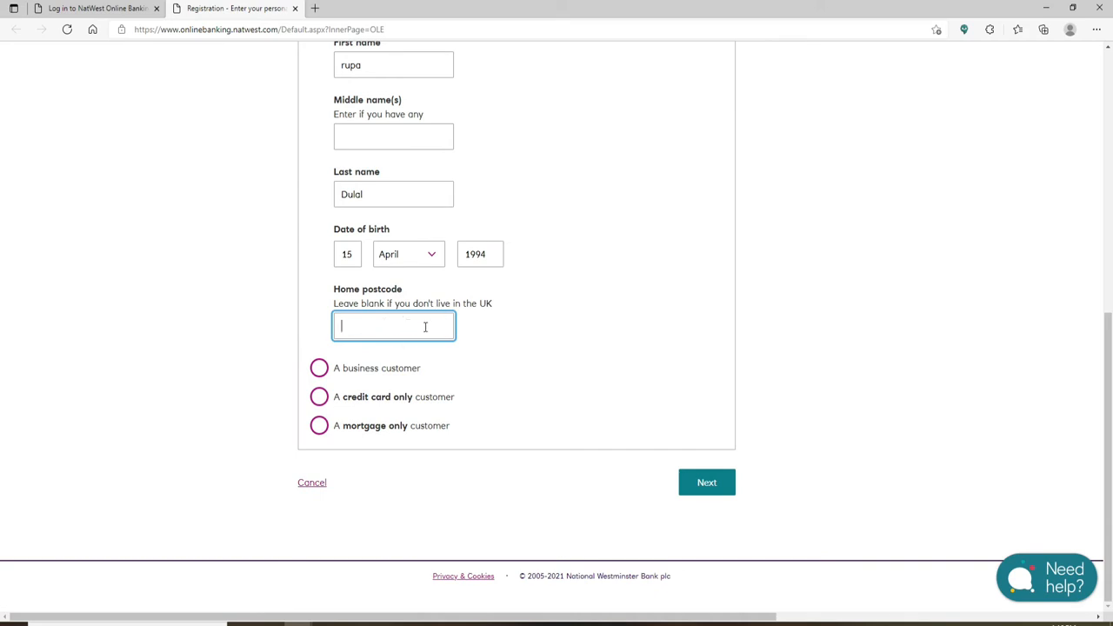
{"action": "mouse_move", "coordinate": [696, 482]}
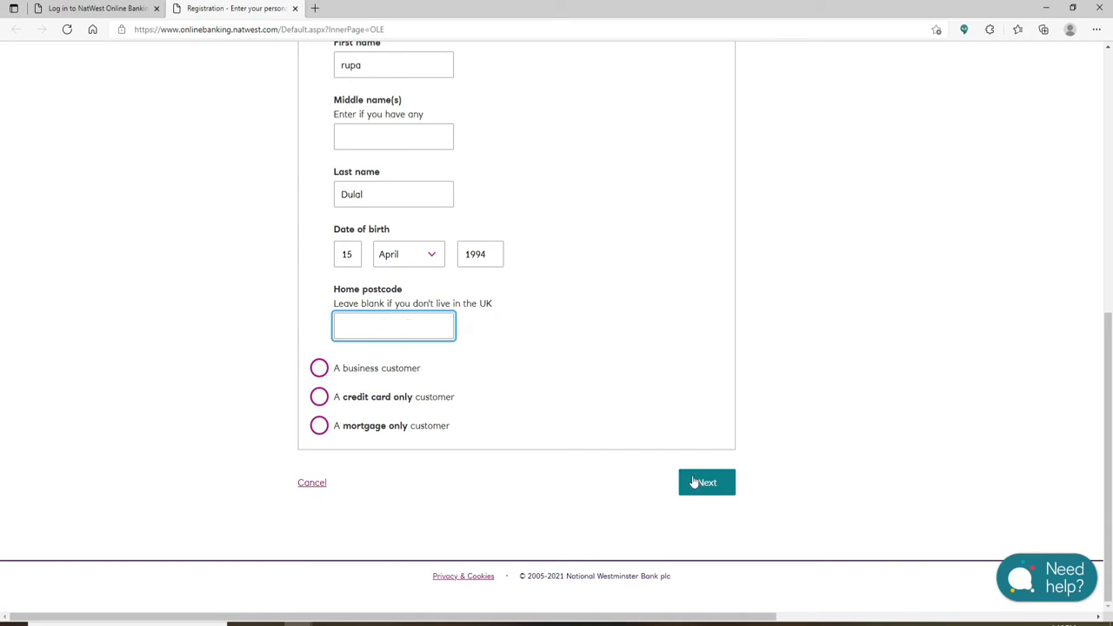
{"action": "left_click", "coordinate": [706, 482]}
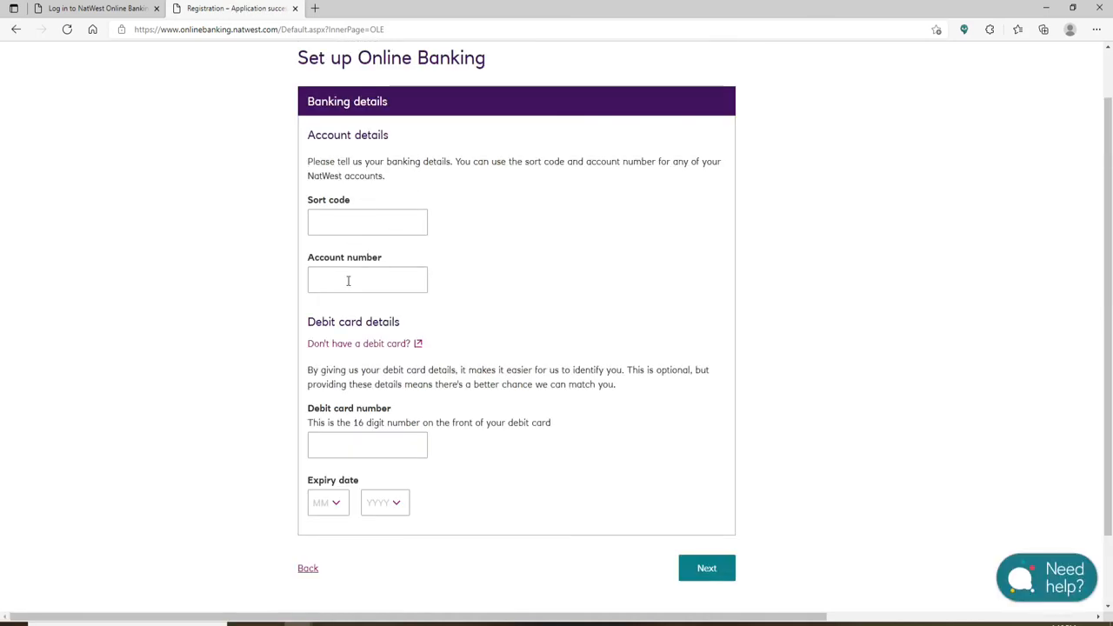
{"action": "mouse_move", "coordinate": [399, 252]}
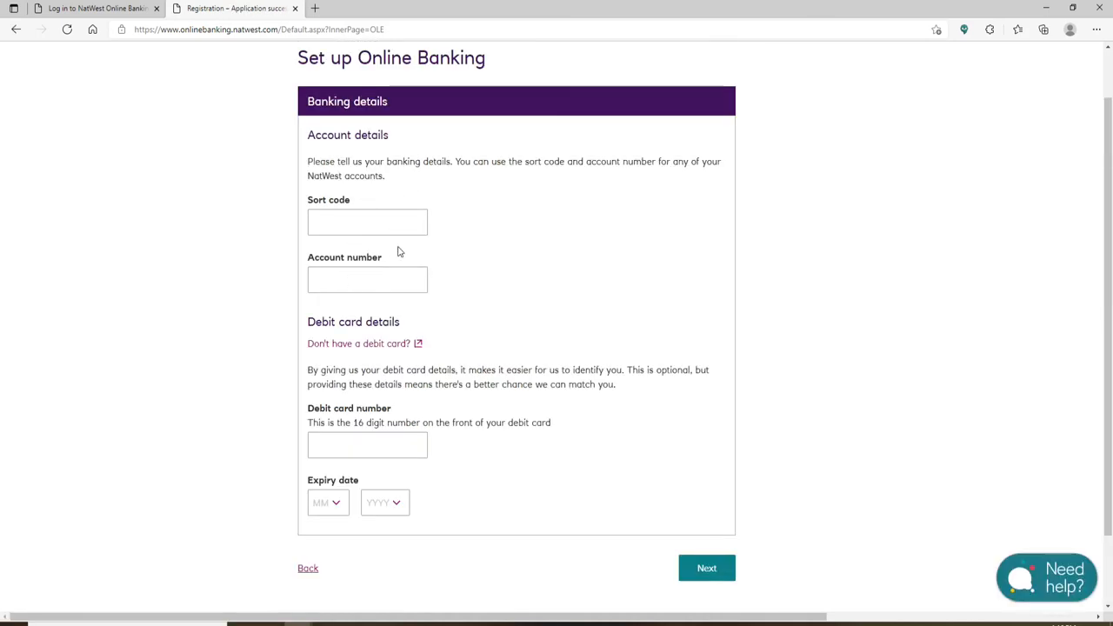
{"action": "left_click", "coordinate": [367, 223]}
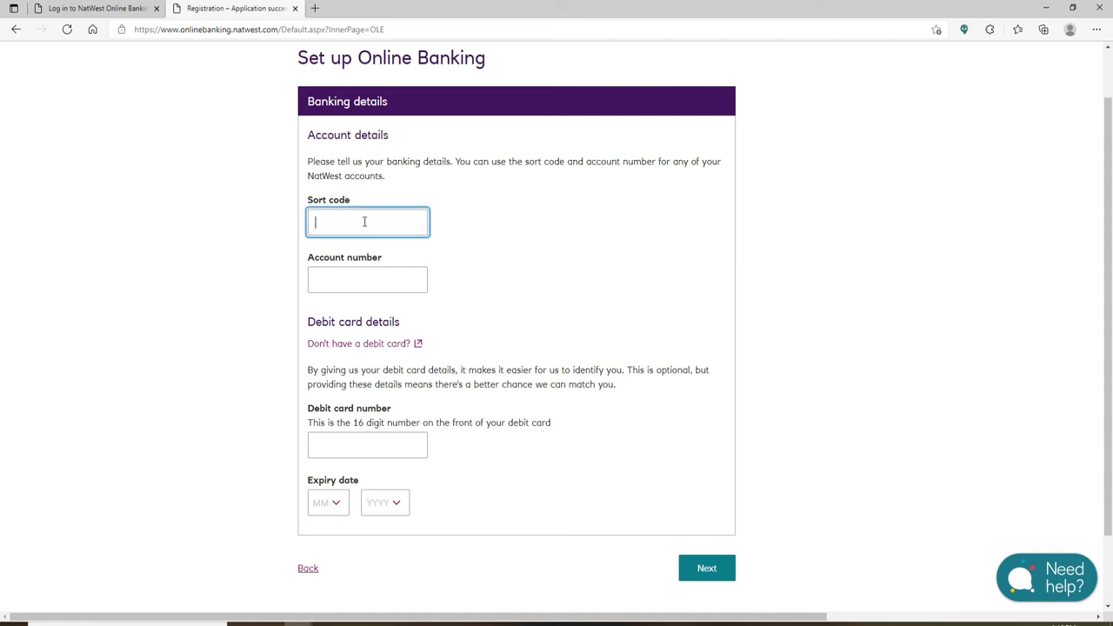
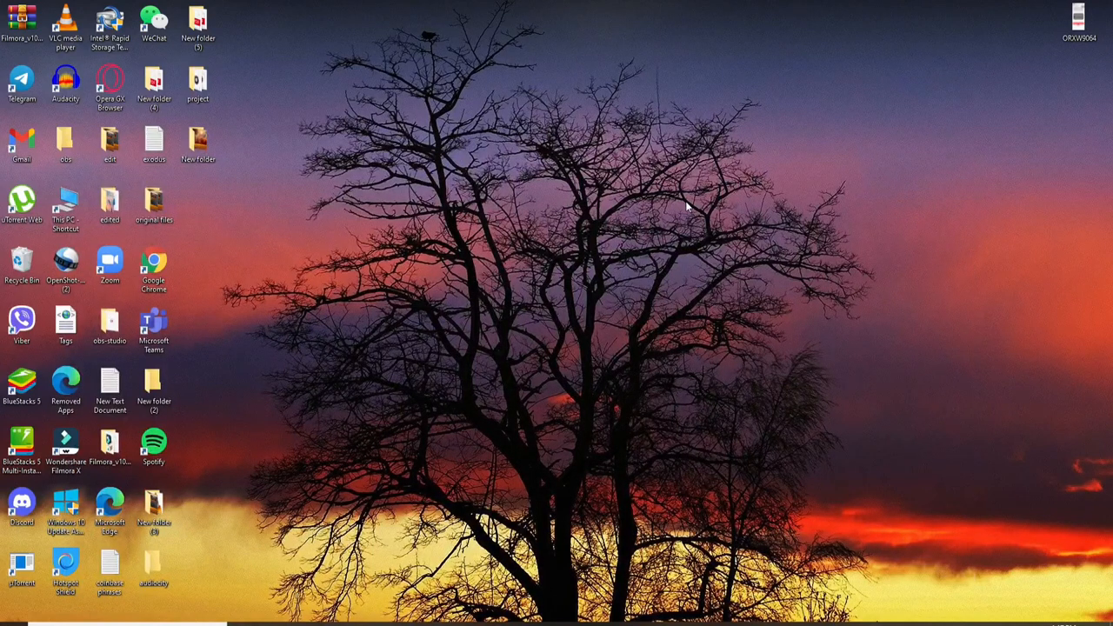
{"action": "mouse_move", "coordinate": [630, 282]}
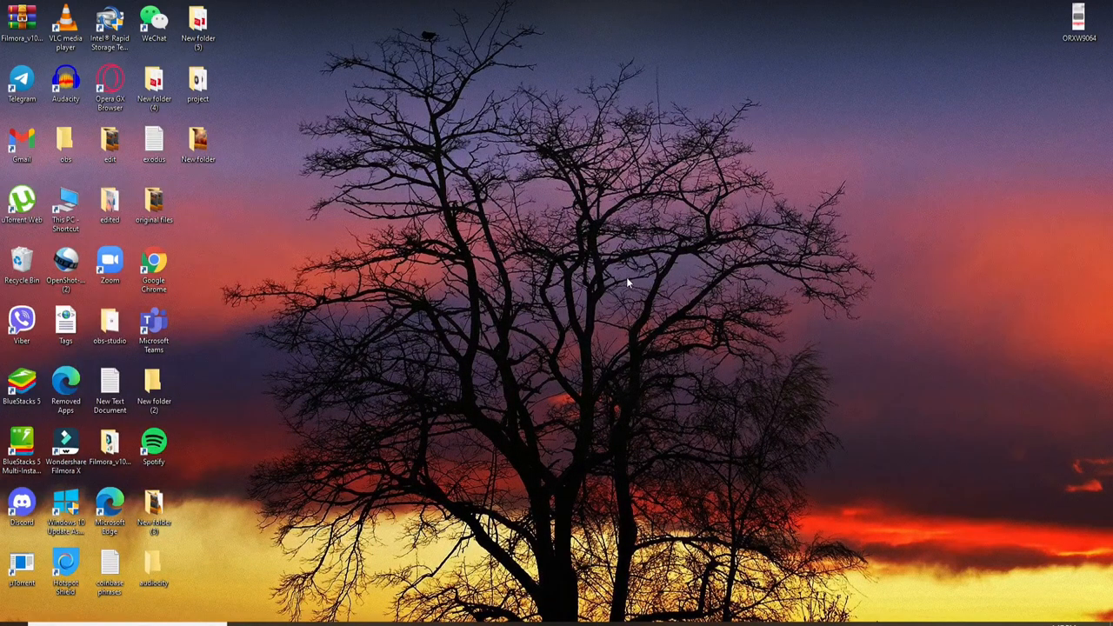